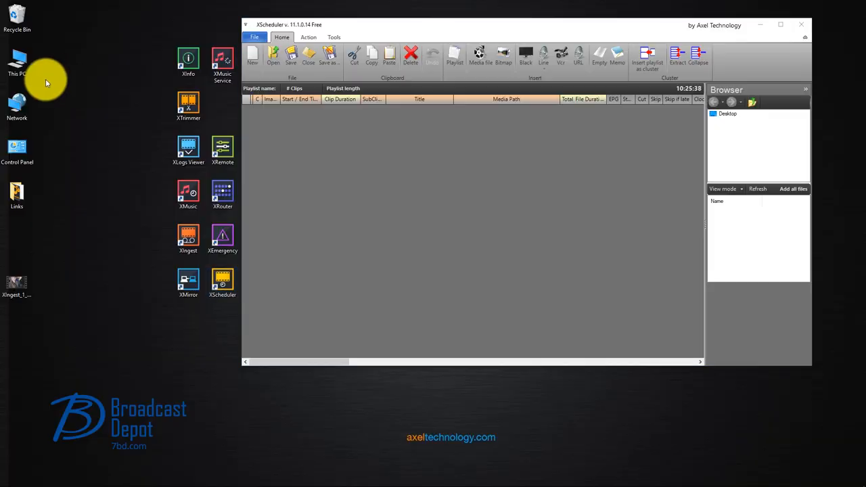
Navigate This PC to HD-1 (MEDIA) (W:) > Media > demo_clip and select the Spot_HD folder.
{"action": "double_click", "coordinate": [17, 61]}
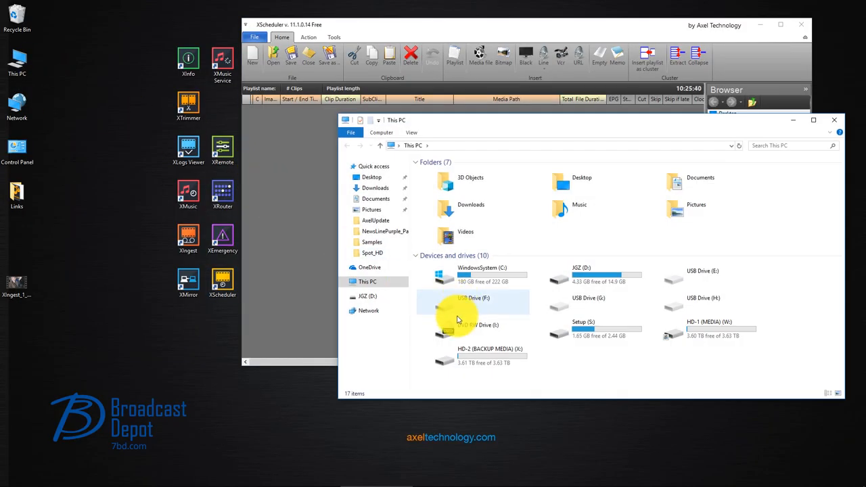
{"action": "double_click", "coordinate": [703, 328]}
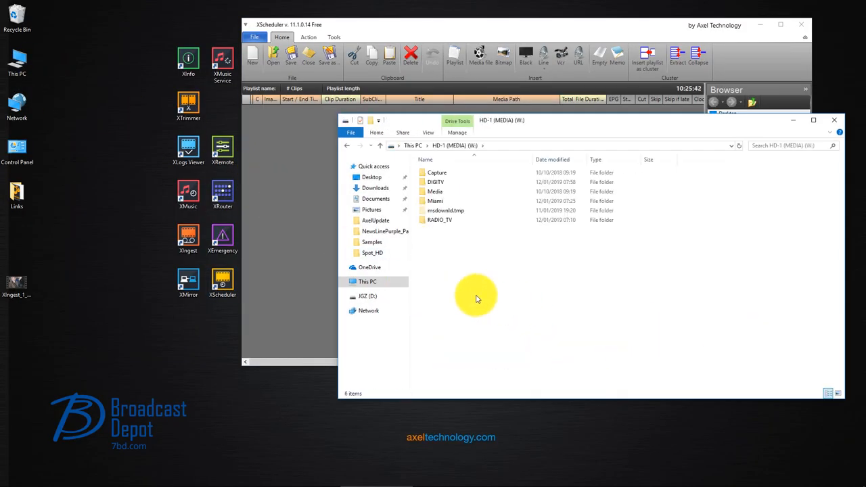
{"action": "left_click", "coordinate": [435, 200]}
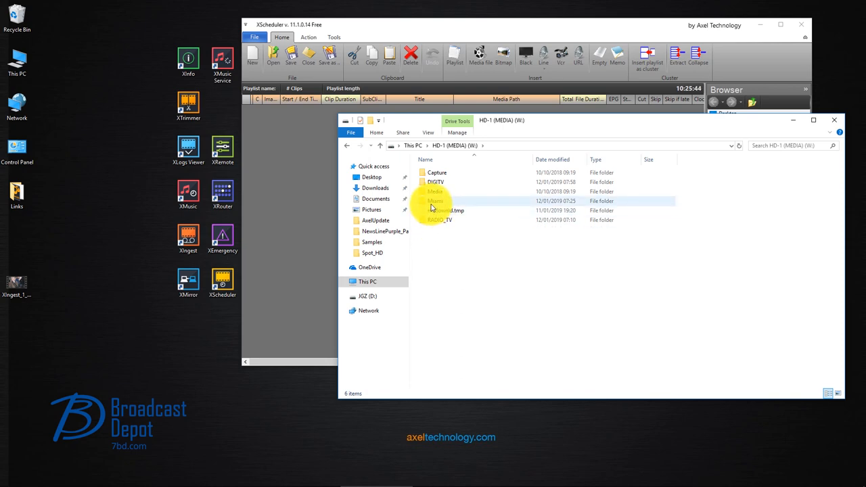
{"action": "double_click", "coordinate": [434, 201]}
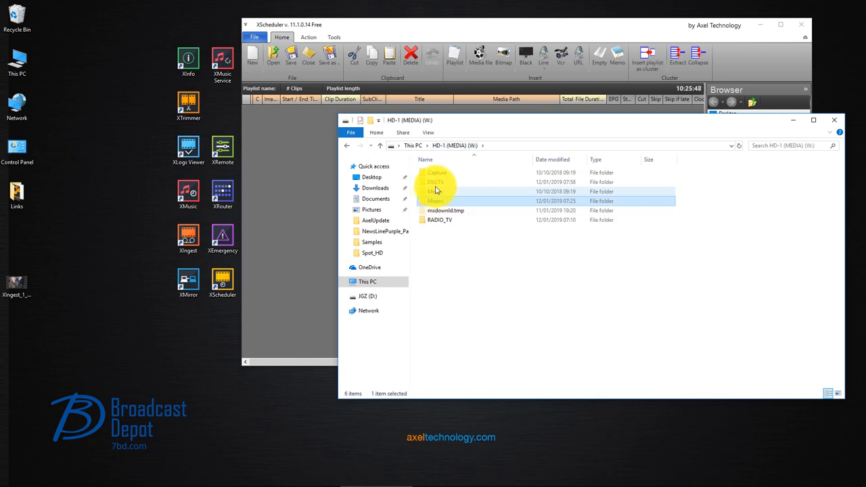
{"action": "double_click", "coordinate": [436, 201]}
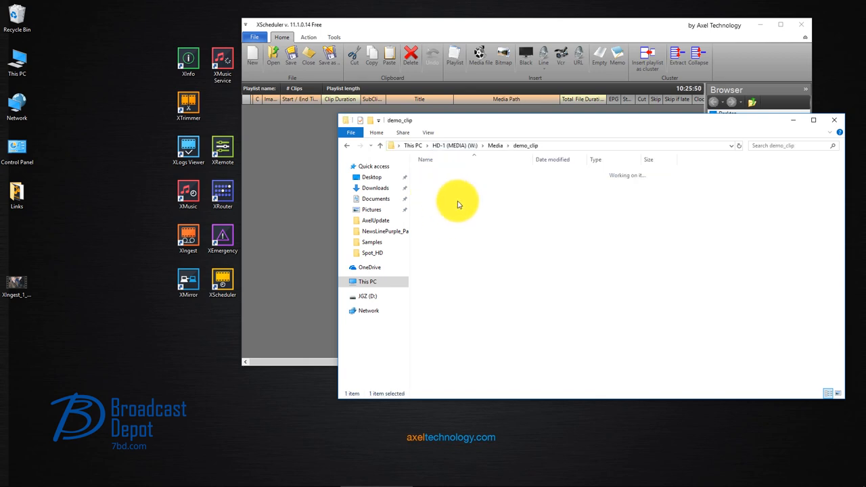
{"action": "left_click", "coordinate": [436, 173]}
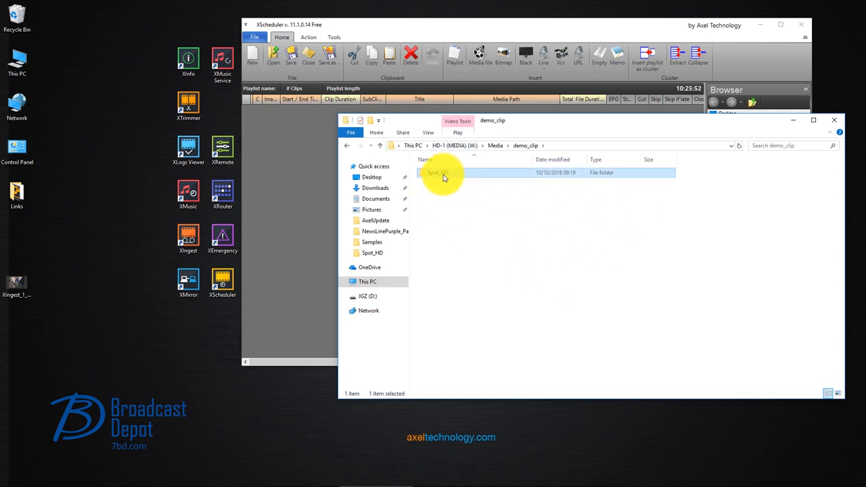
Drop the Dash, iPad Air 2 Change and Vanish clips into the playlist; open Vanish's Clip info.
{"action": "double_click", "coordinate": [439, 172]}
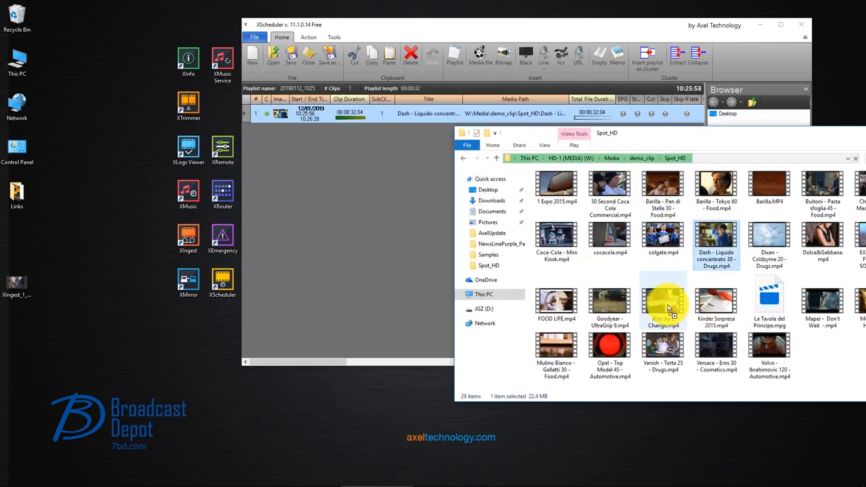
{"action": "left_click", "coordinate": [662, 305]}
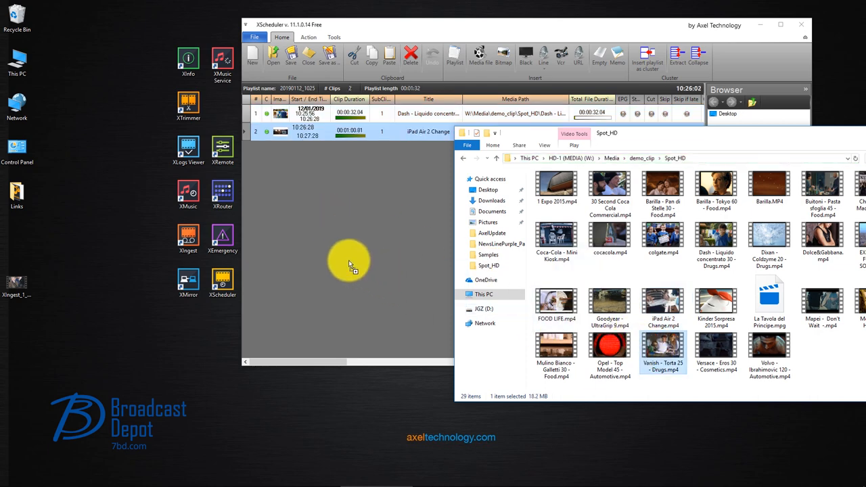
{"action": "mouse_move", "coordinate": [423, 28]}
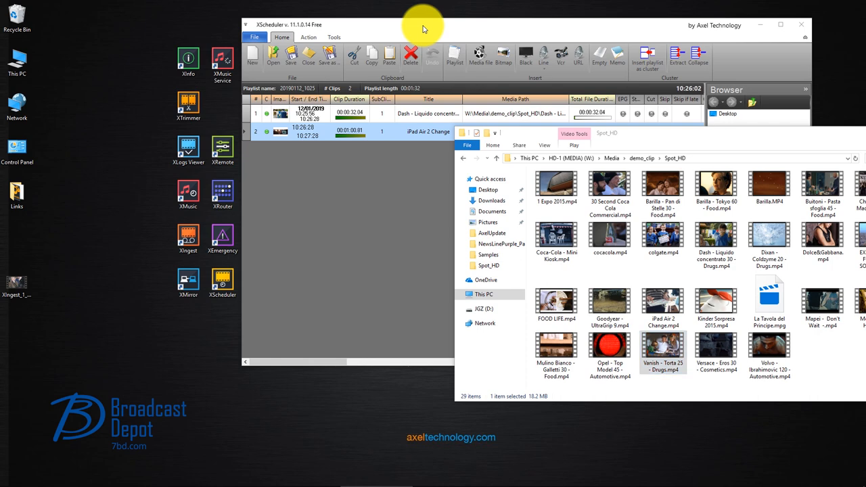
{"action": "double_click", "coordinate": [662, 347]}
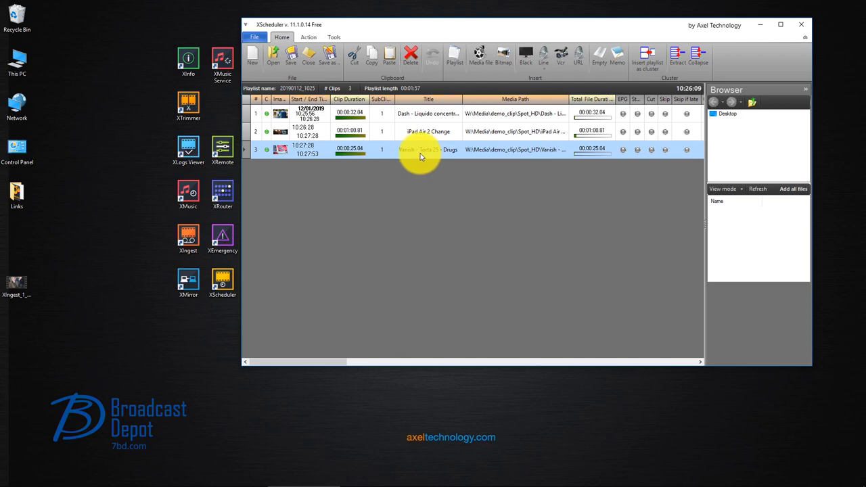
{"action": "double_click", "coordinate": [428, 149]}
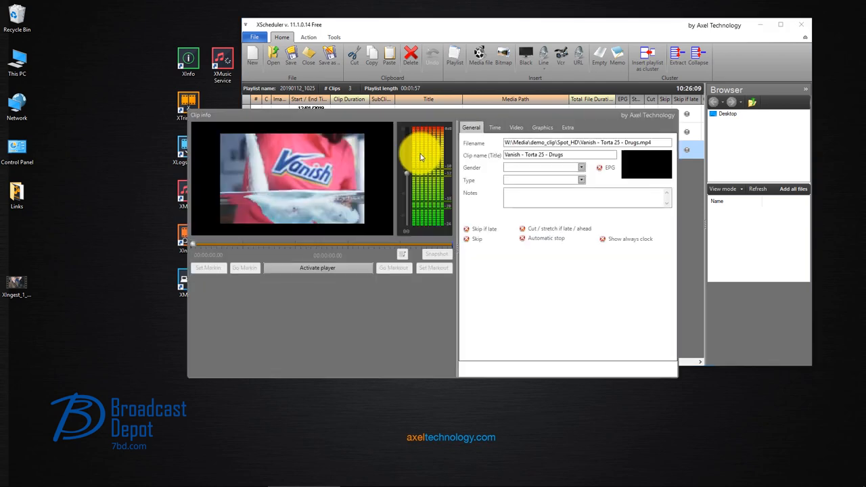